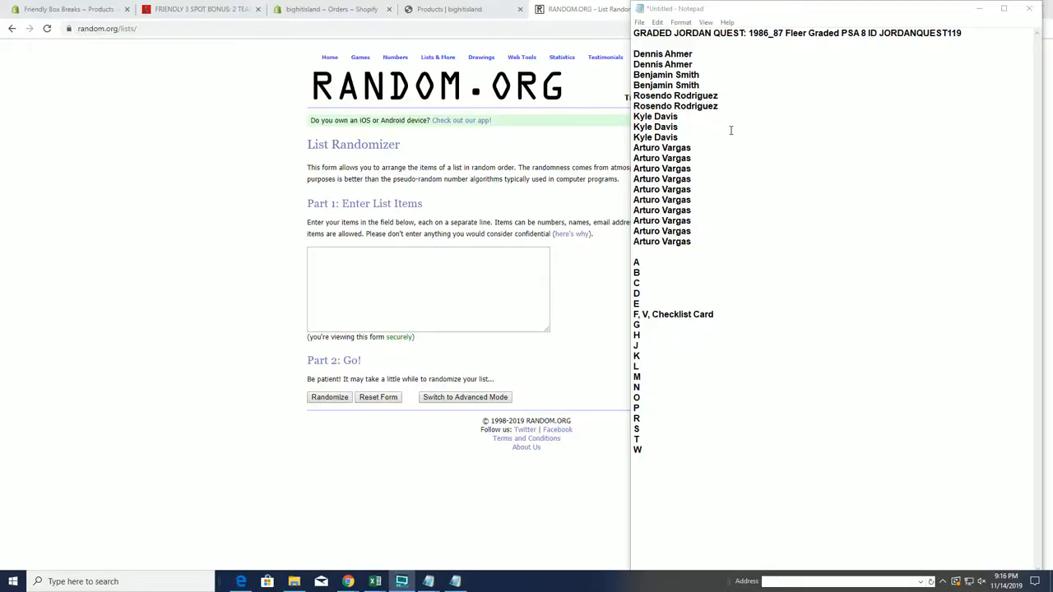
Paste the 19 owner names from Notepad and randomize them seven times.
left_click_drag(661, 53, 661, 168)
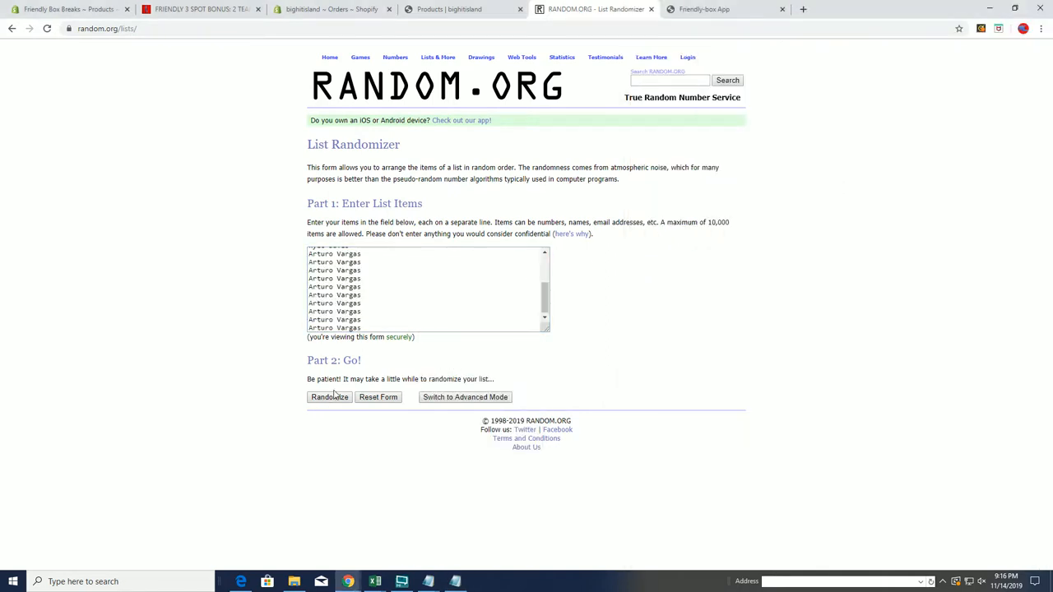
left_click(329, 396)
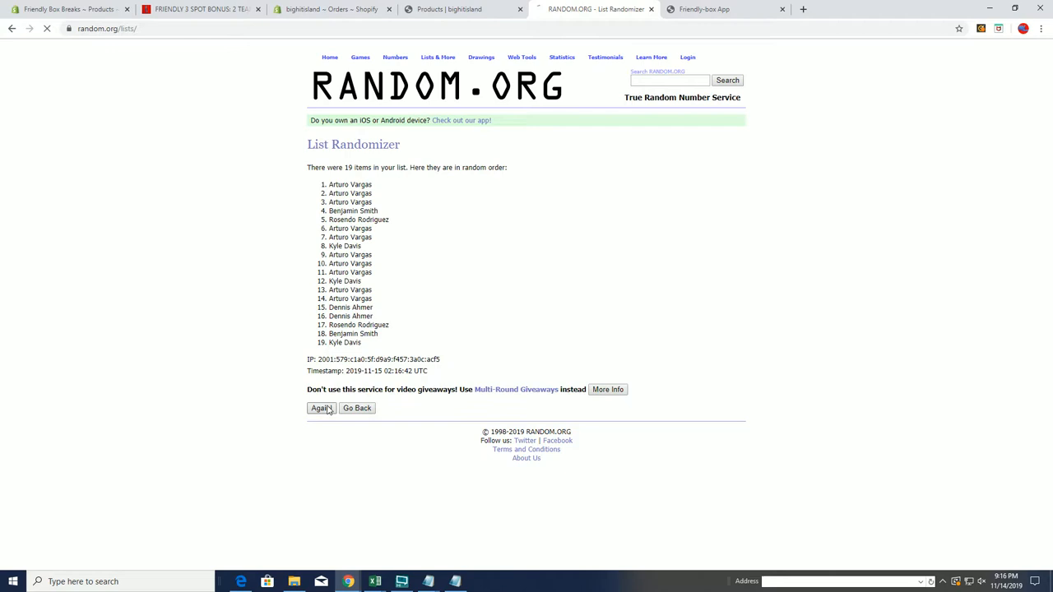
left_click(320, 408)
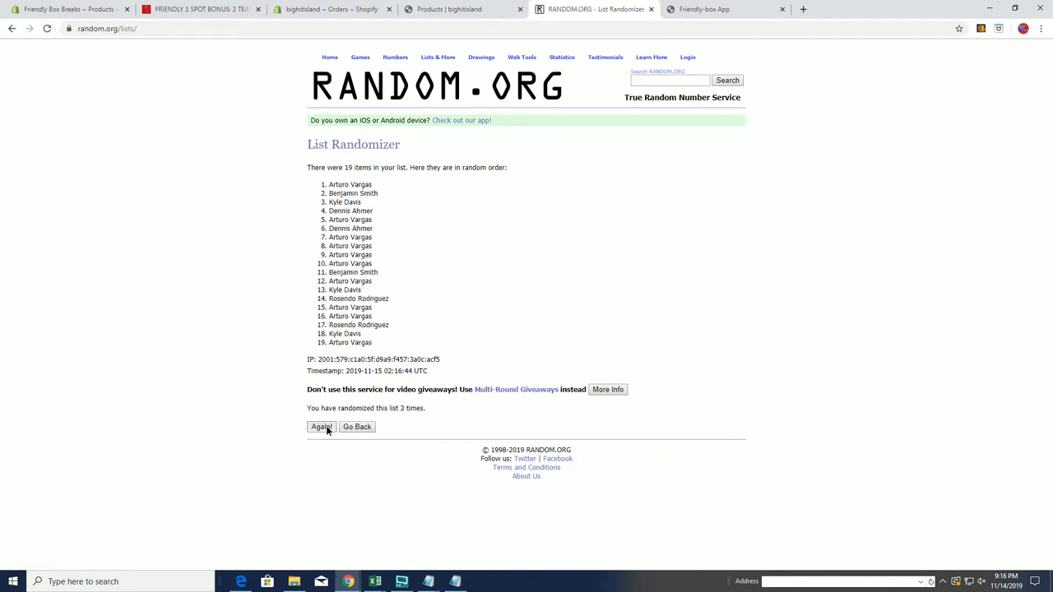
left_click(321, 426)
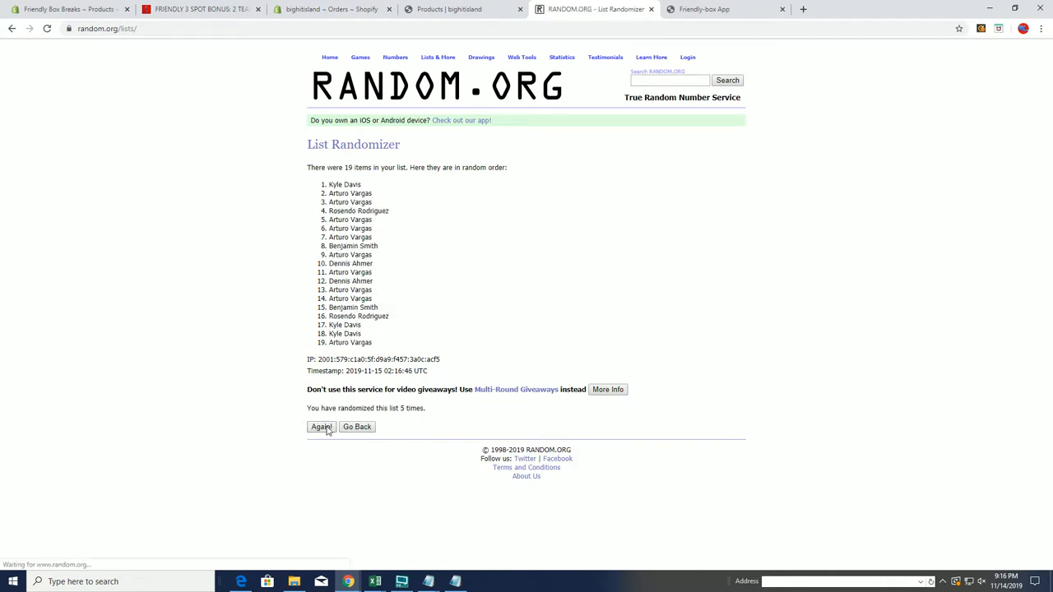
left_click(321, 426)
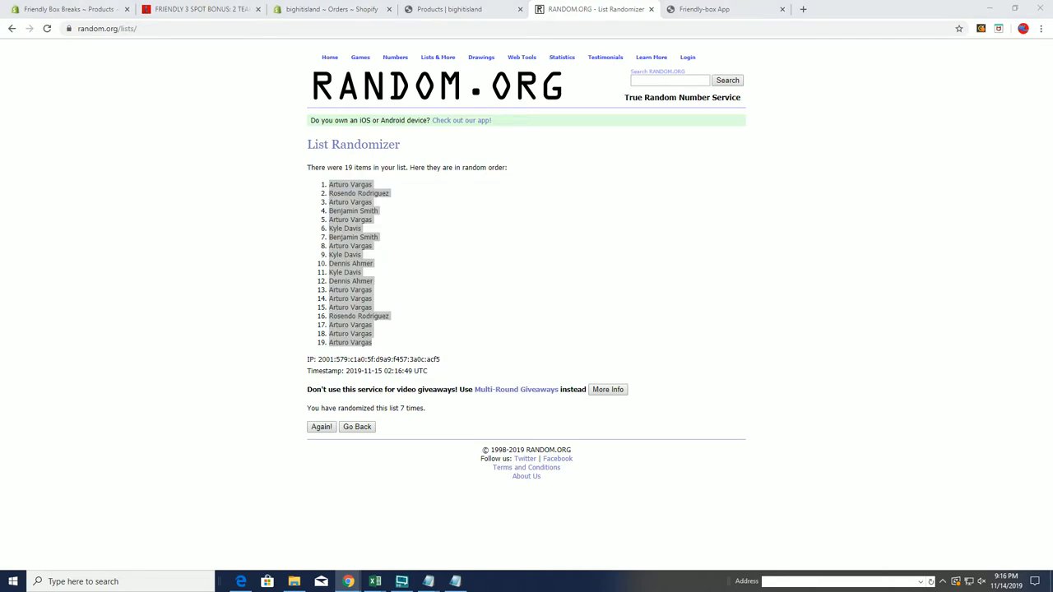
left_click(375, 583)
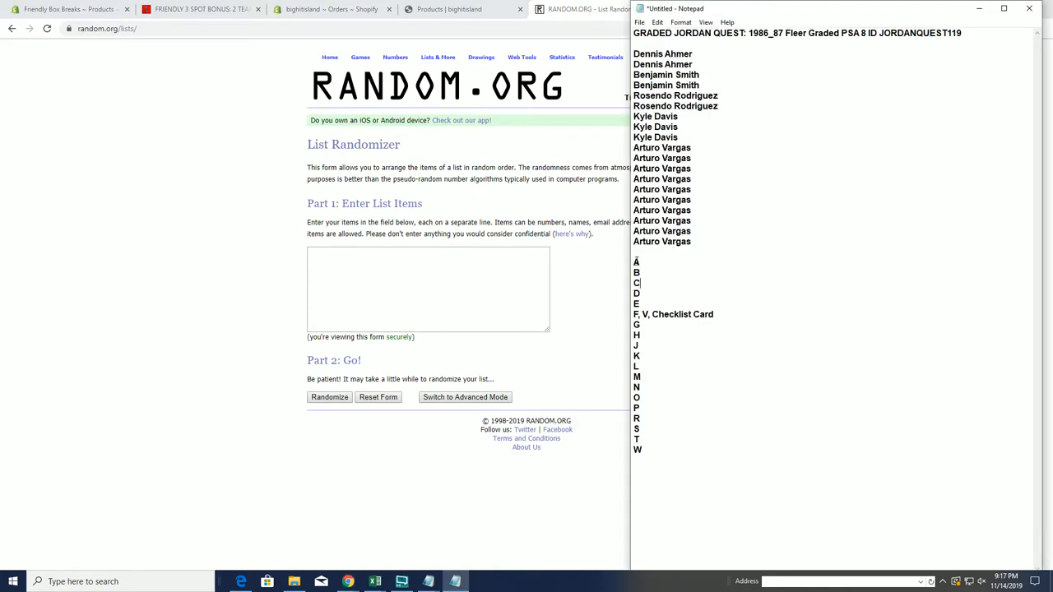
Paste the 19 letter spots and checklist card and randomize them seven times.
right_click(673, 314)
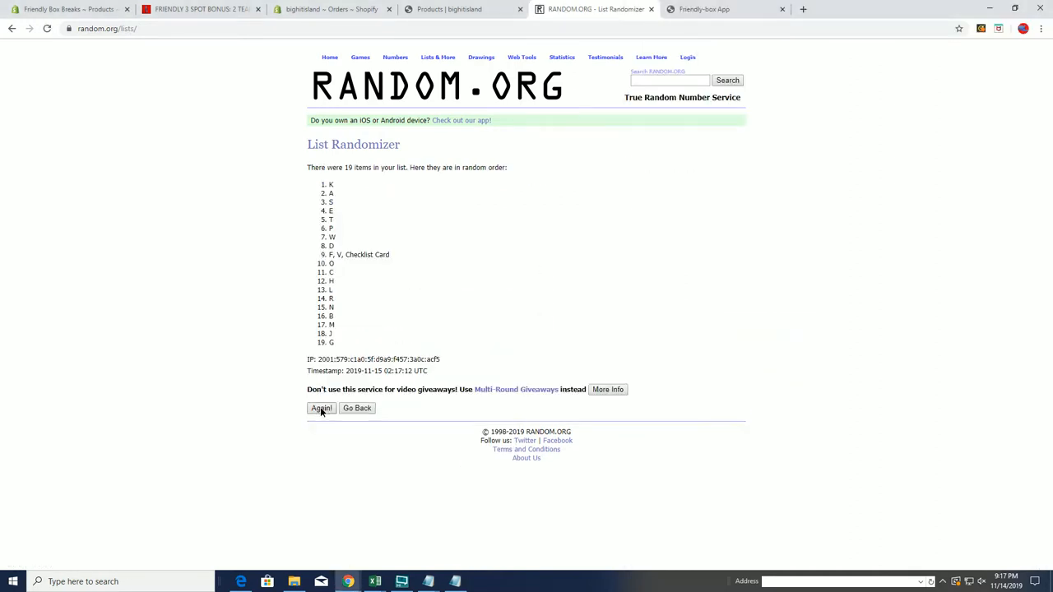
left_click(320, 408)
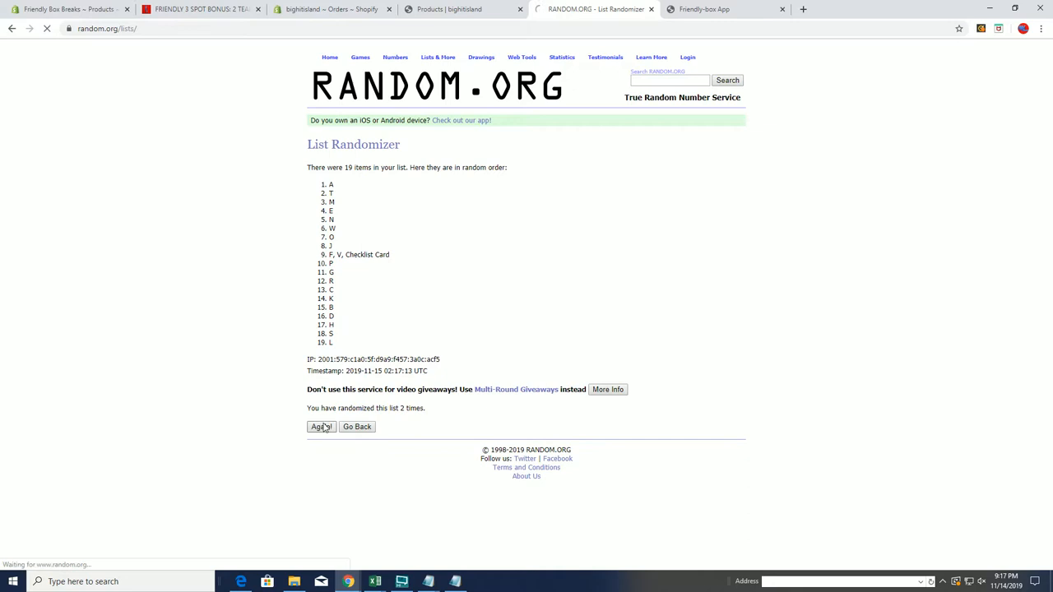
left_click(321, 426)
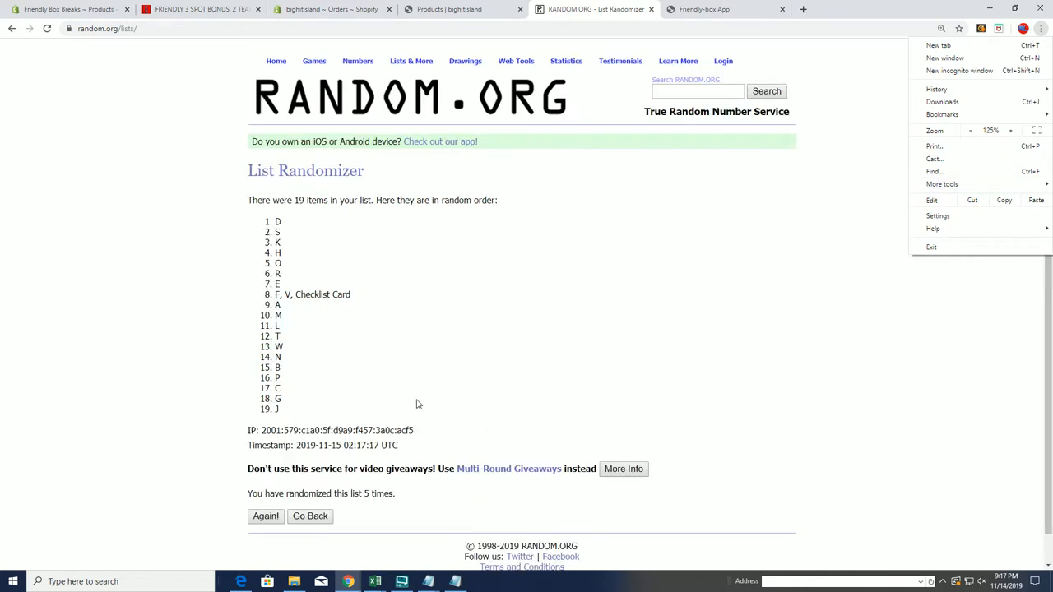
left_click(265, 517)
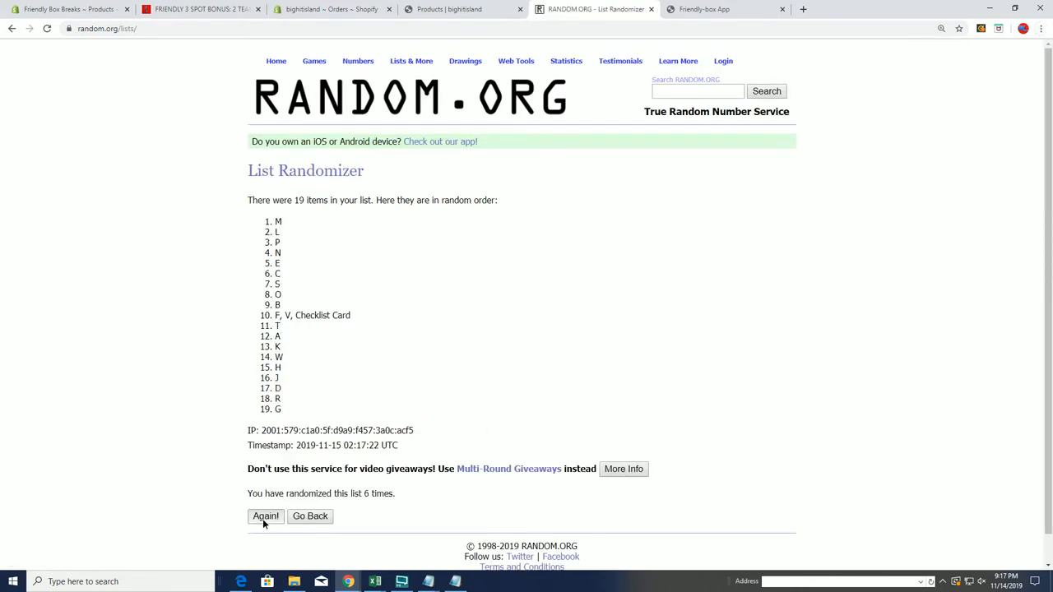
left_click(265, 517)
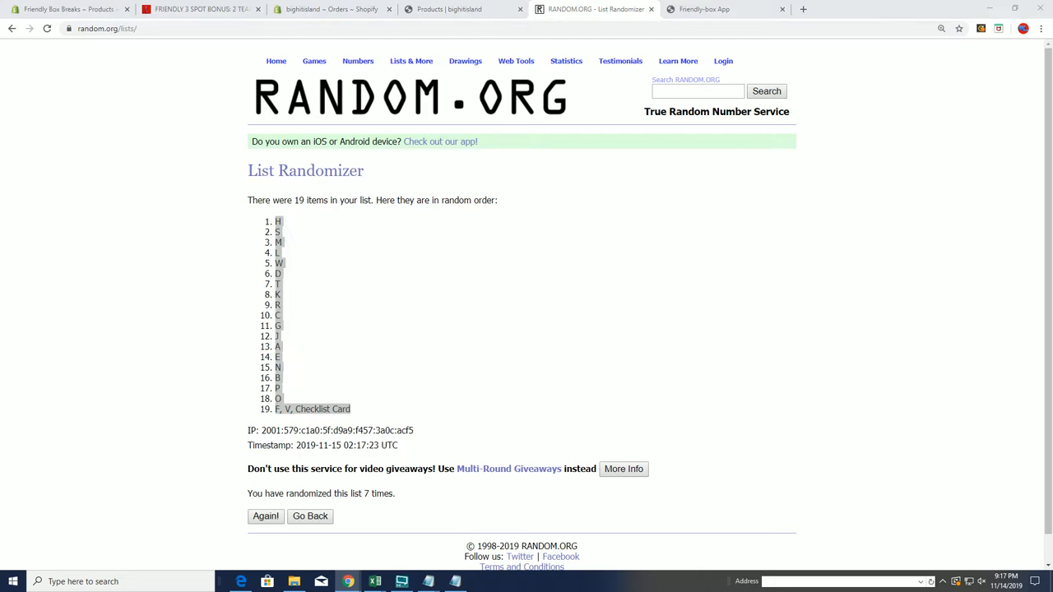
Paste the shuffled letters beside the owner names and border the A1:B20 table.
left_click(375, 582)
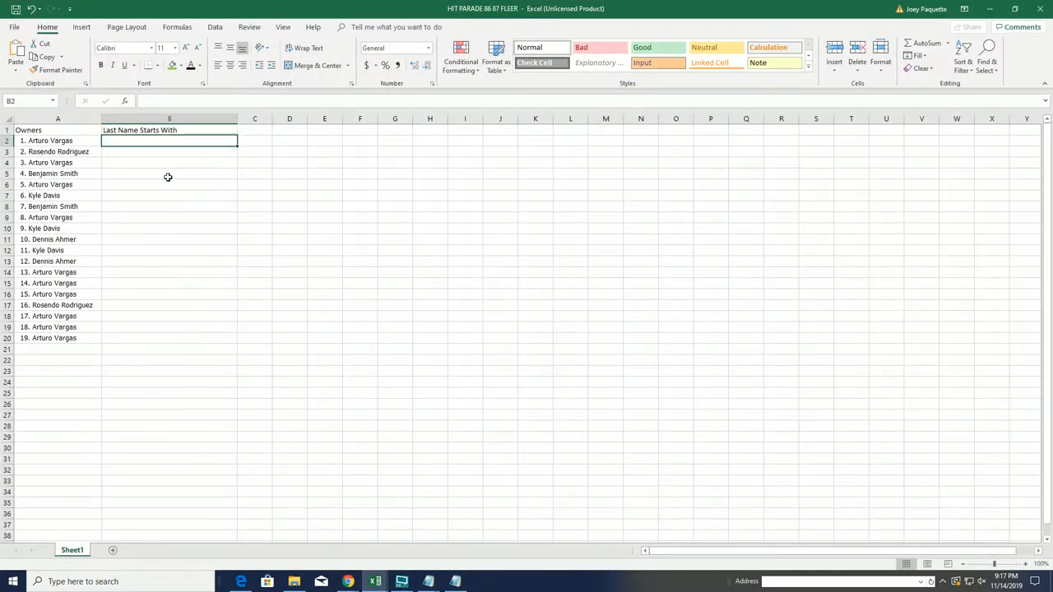
key("ctrl+v")
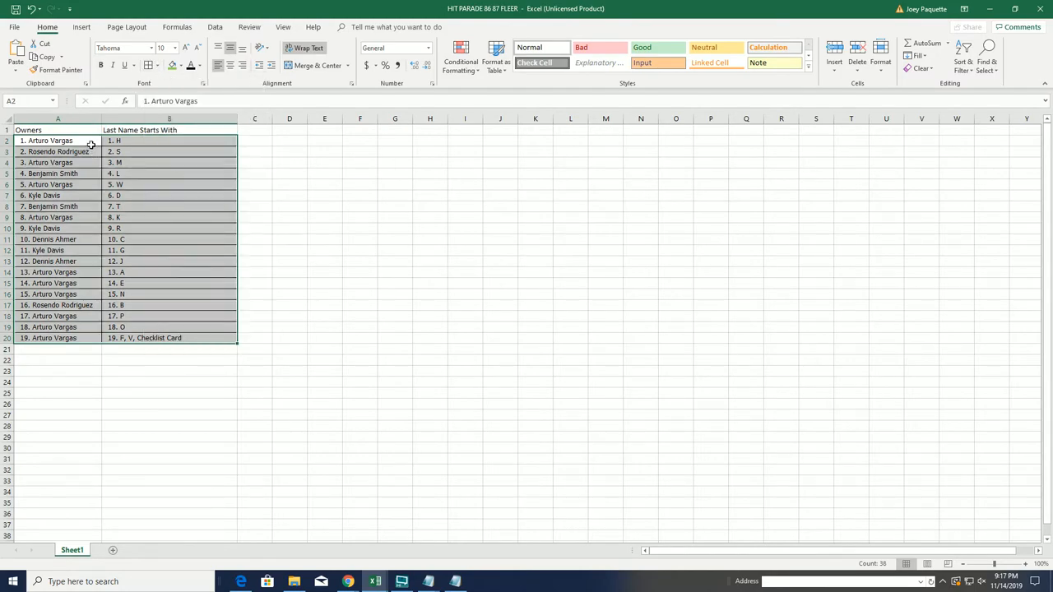
left_click(1025, 563)
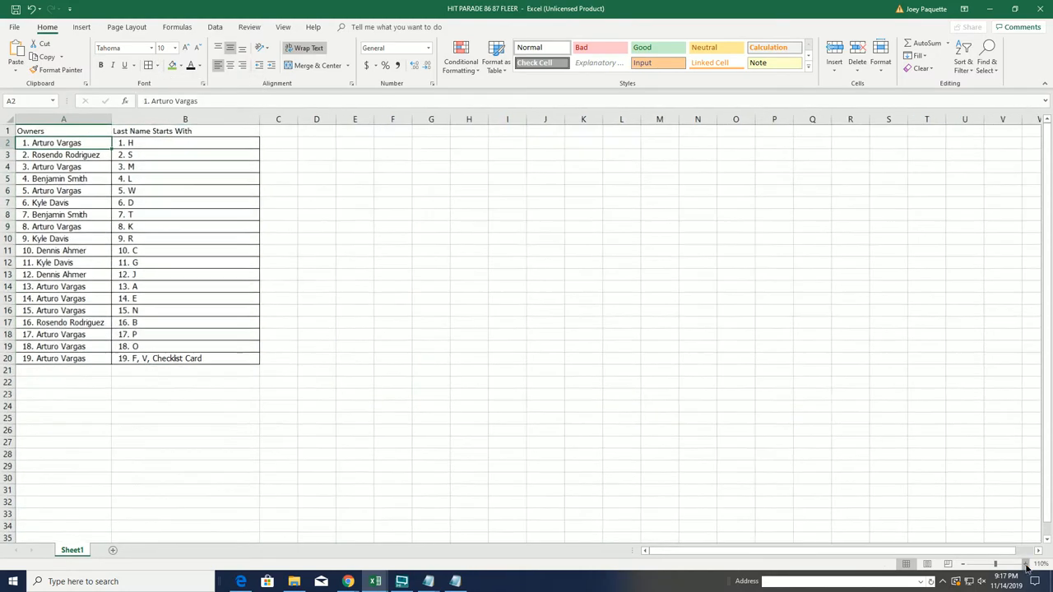
left_click(1027, 565)
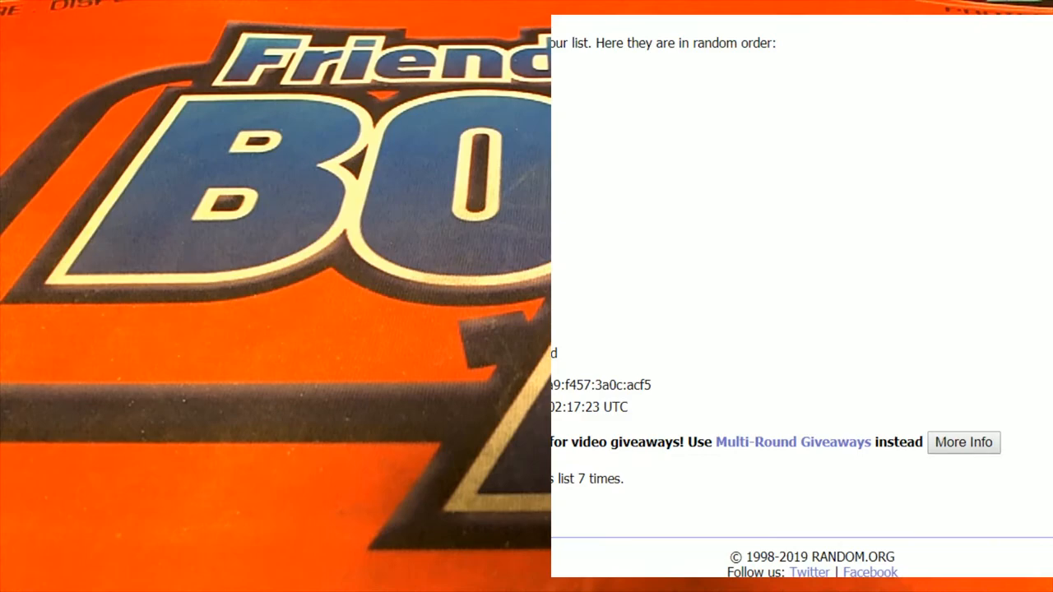
Bring the blank RANDOM.ORG List Randomizer form back on screen.
left_click(466, 60)
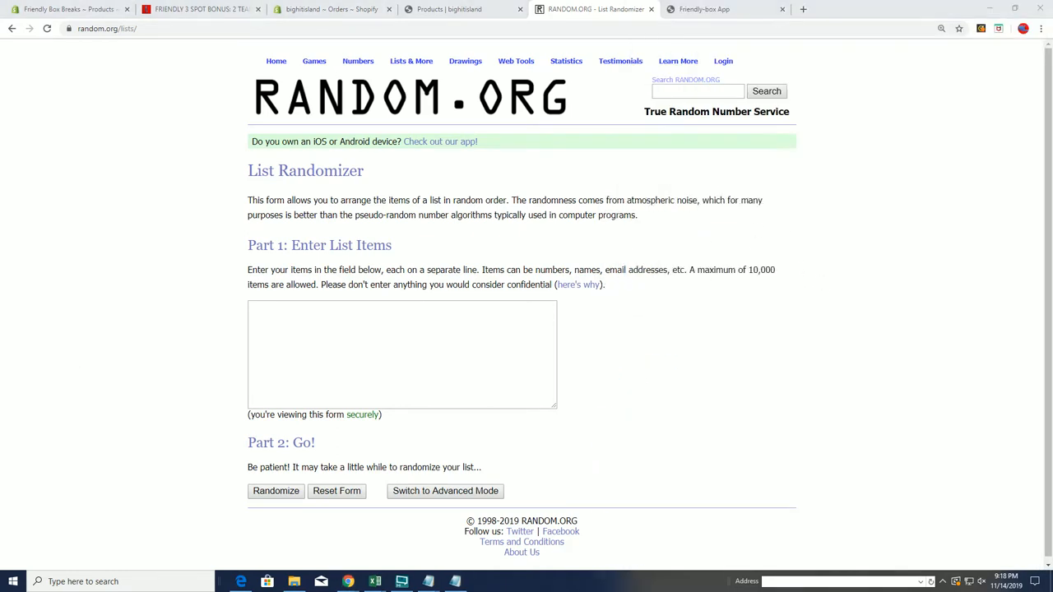
Copy the 113 ticket numbers from the notes into the randomizer.
left_click(454, 582)
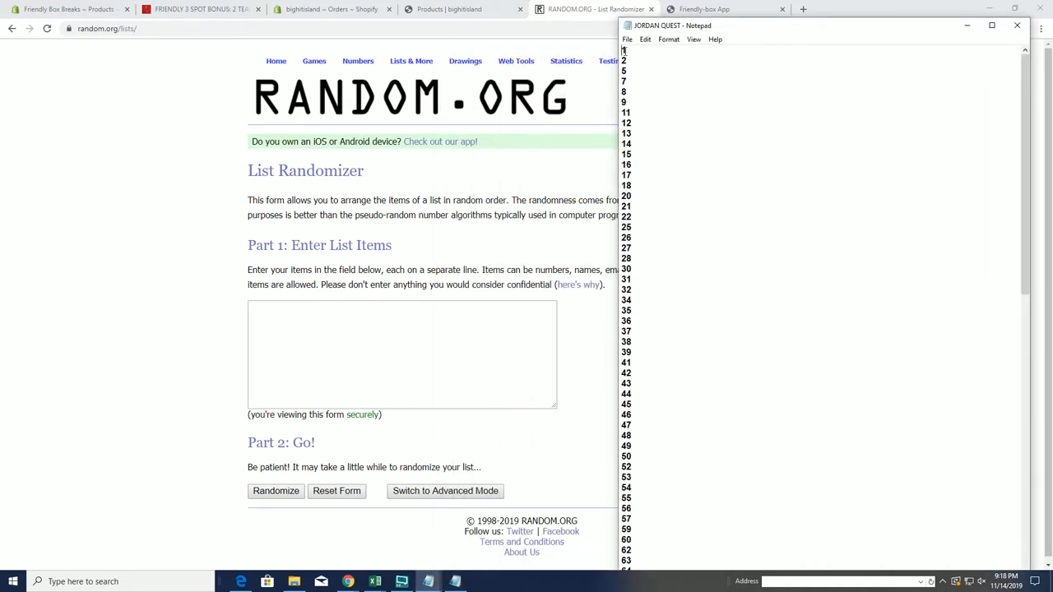
scroll("down", 3)
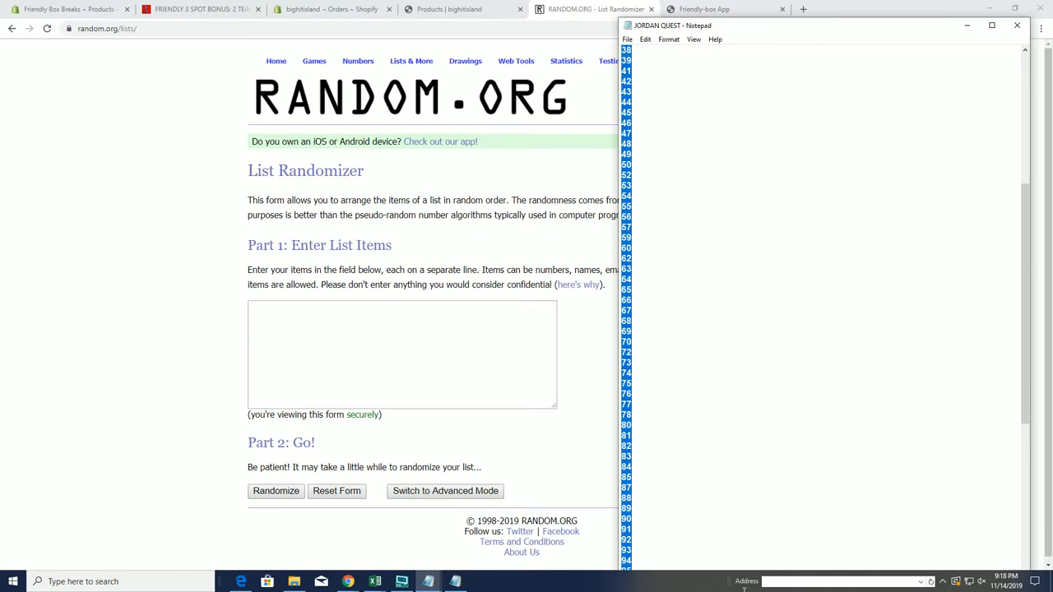
scroll("down", 3)
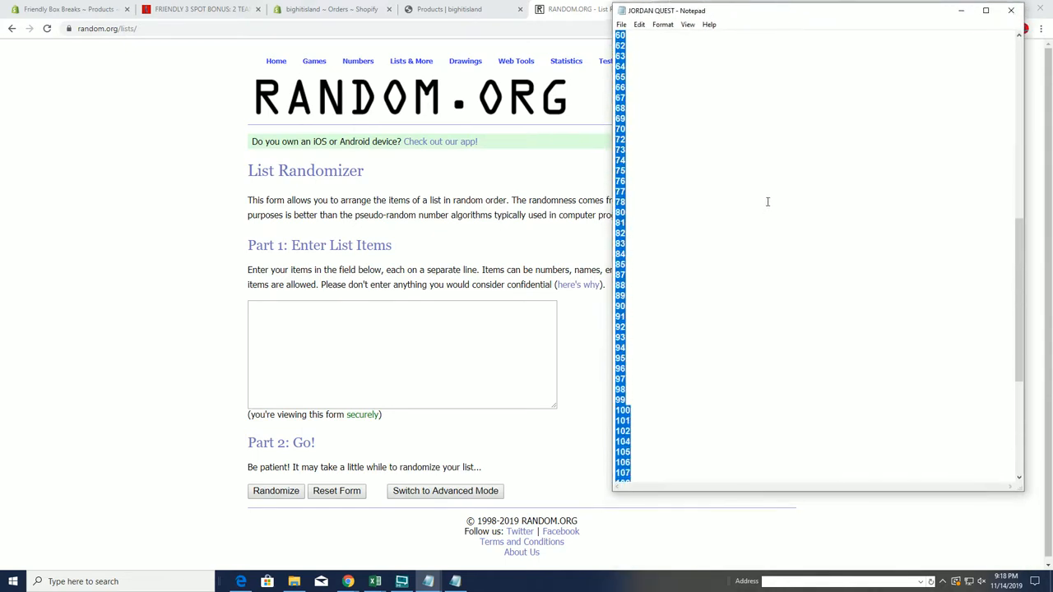
right_click(767, 200)
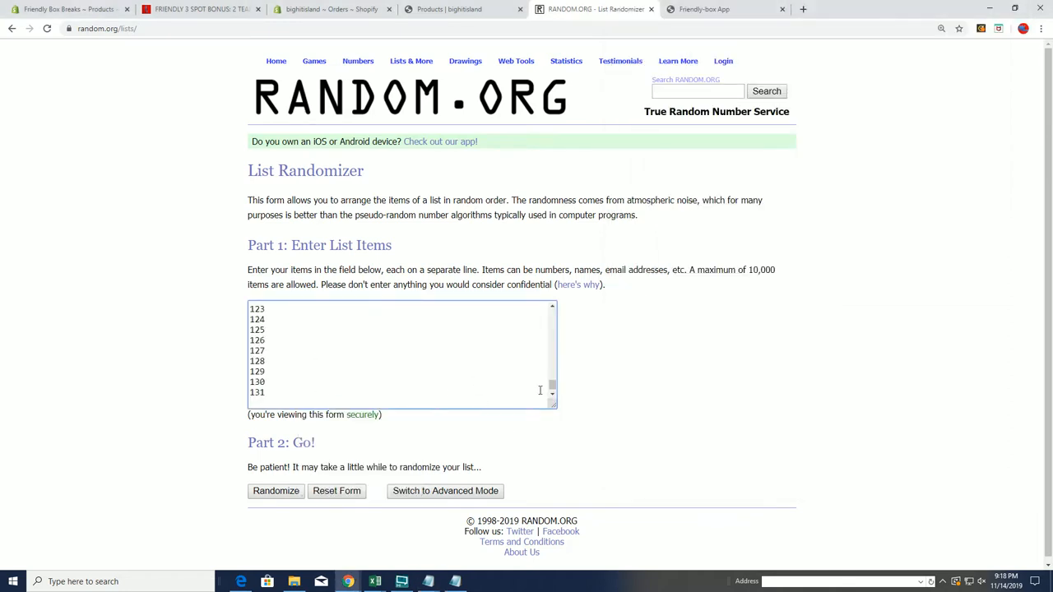
left_click(1040, 28)
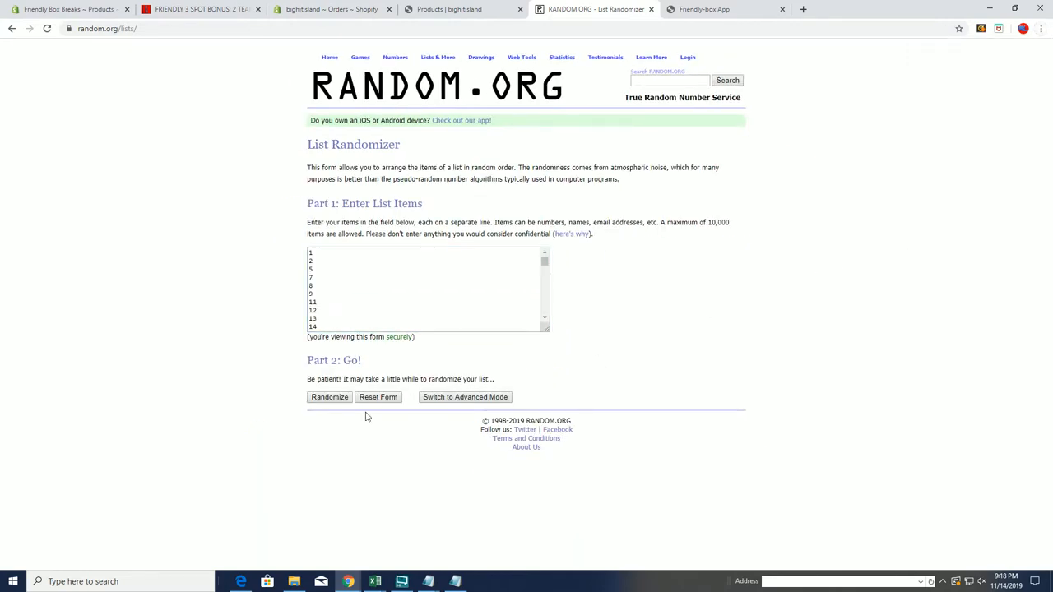
Randomize the 113-number ticket list six times.
left_click(330, 397)
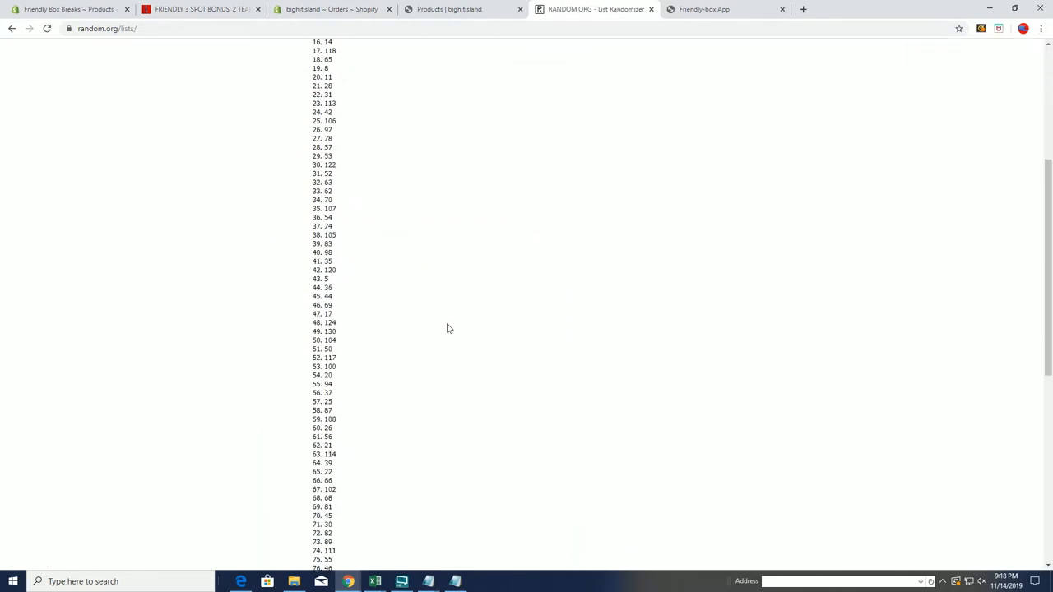
left_click(316, 504)
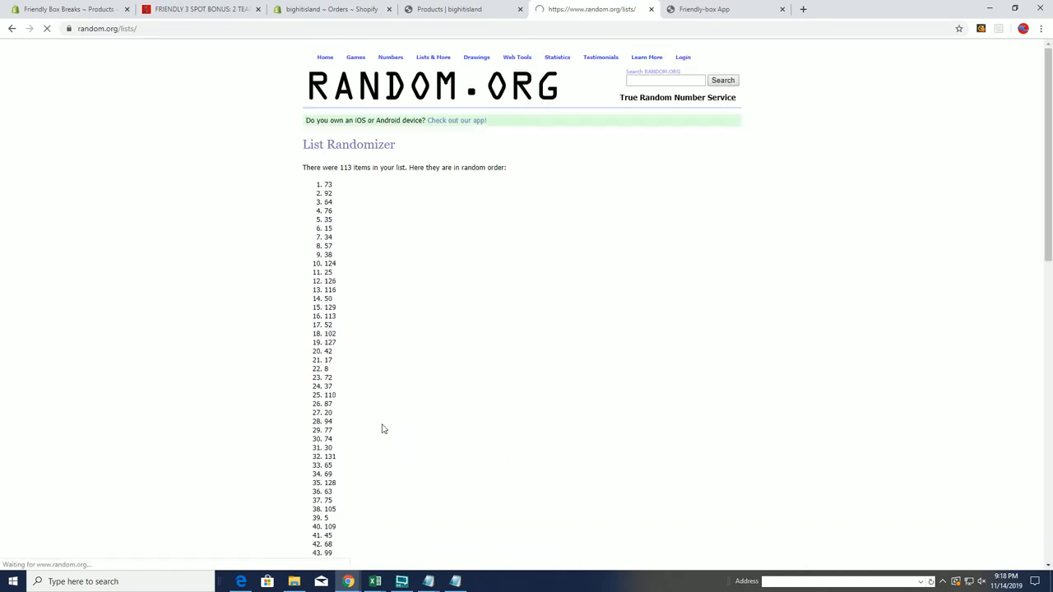
scroll("down", 3)
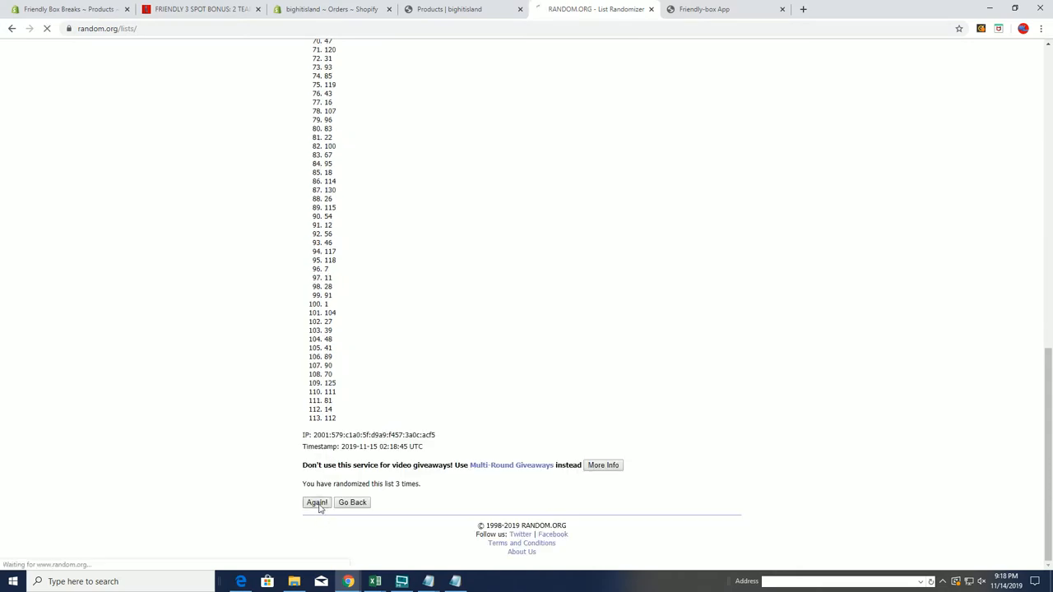
left_click(316, 503)
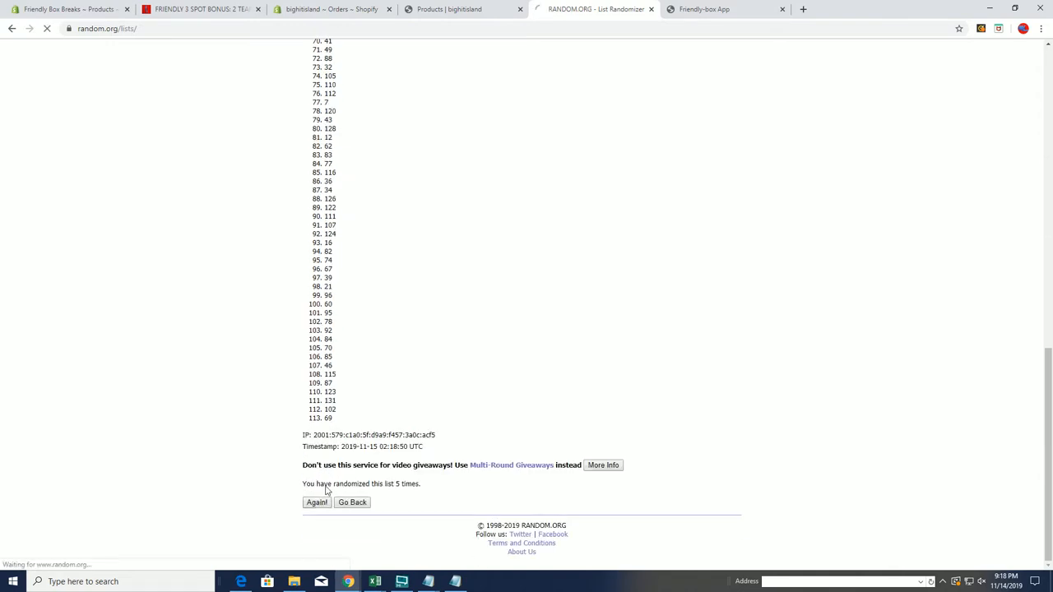
left_click(316, 503)
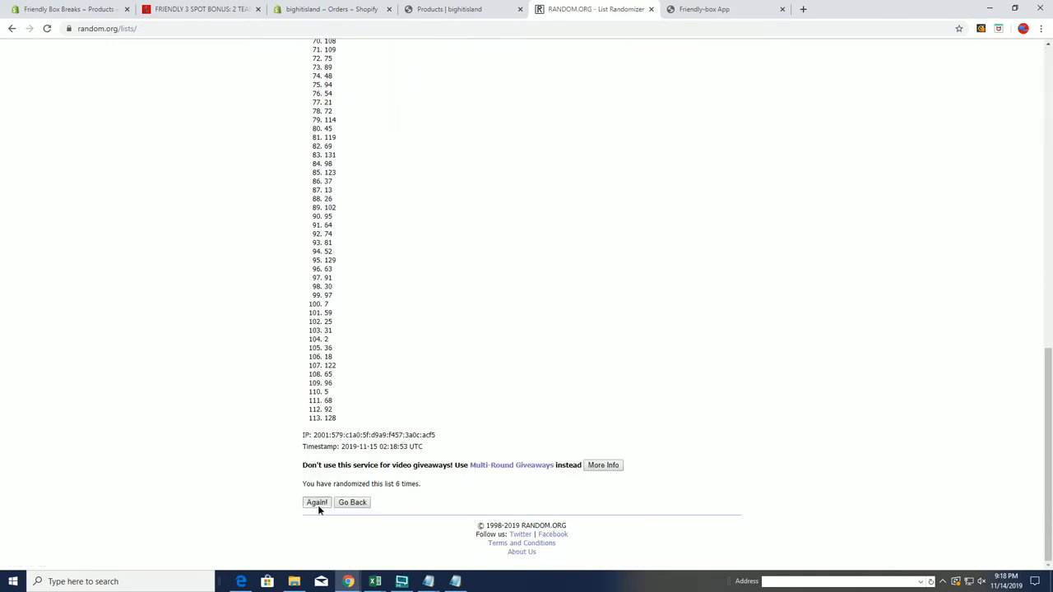
left_click(315, 503)
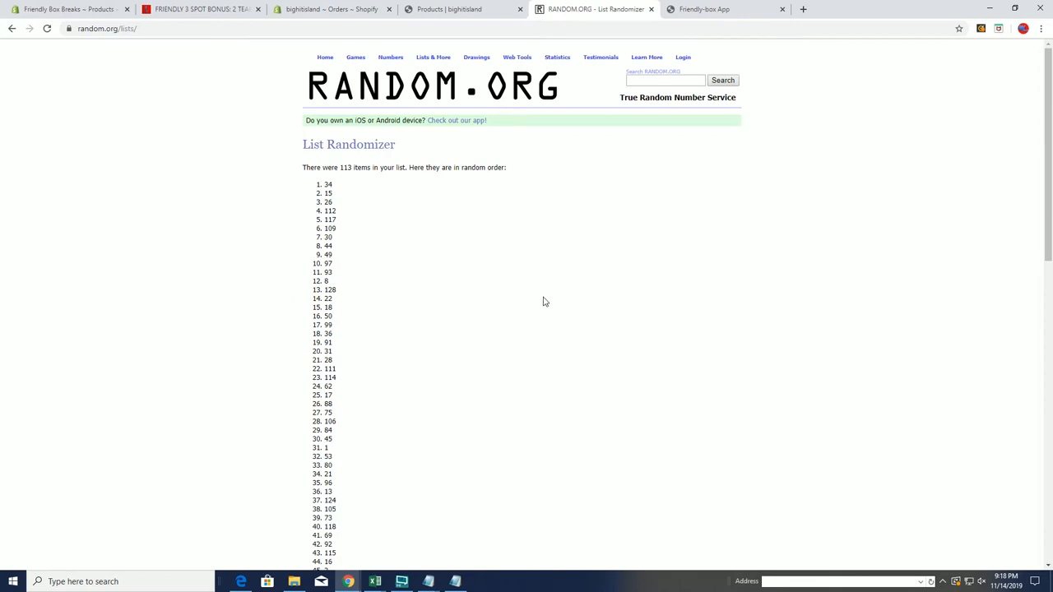
scroll("down", 3)
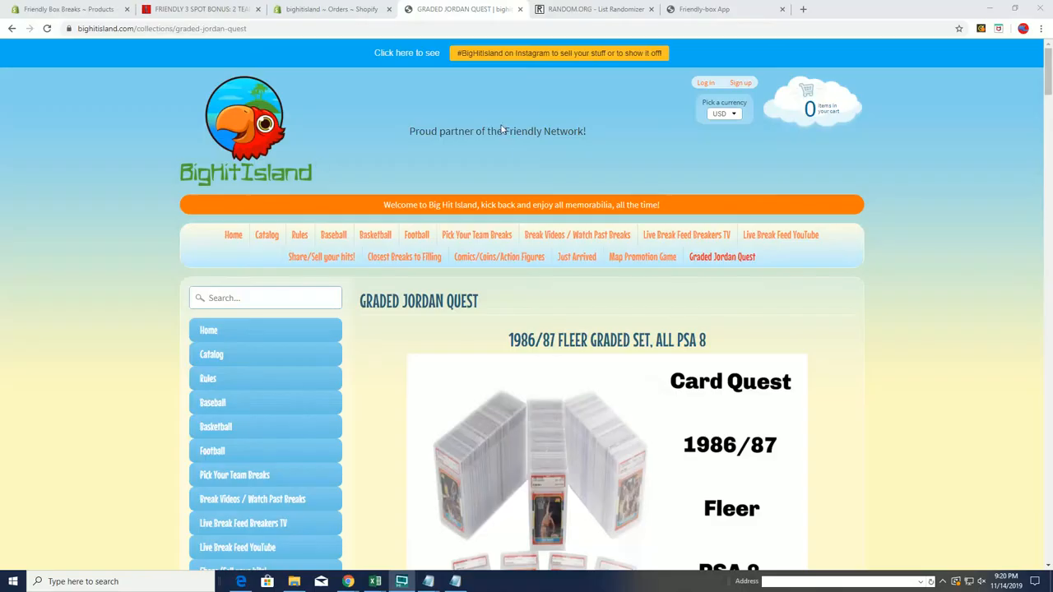
scroll("down", 3)
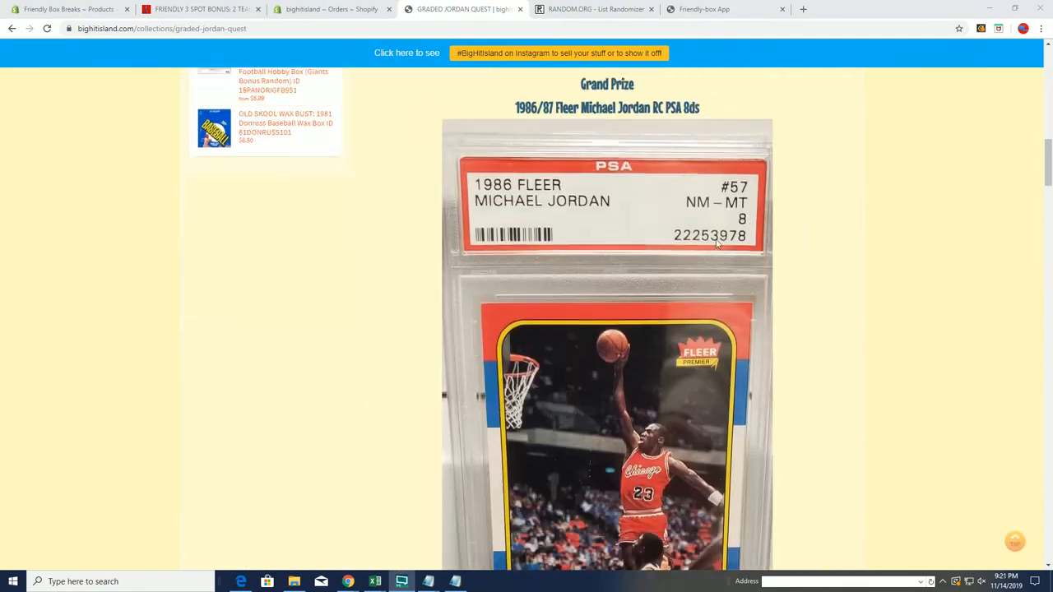
scroll("down", 3)
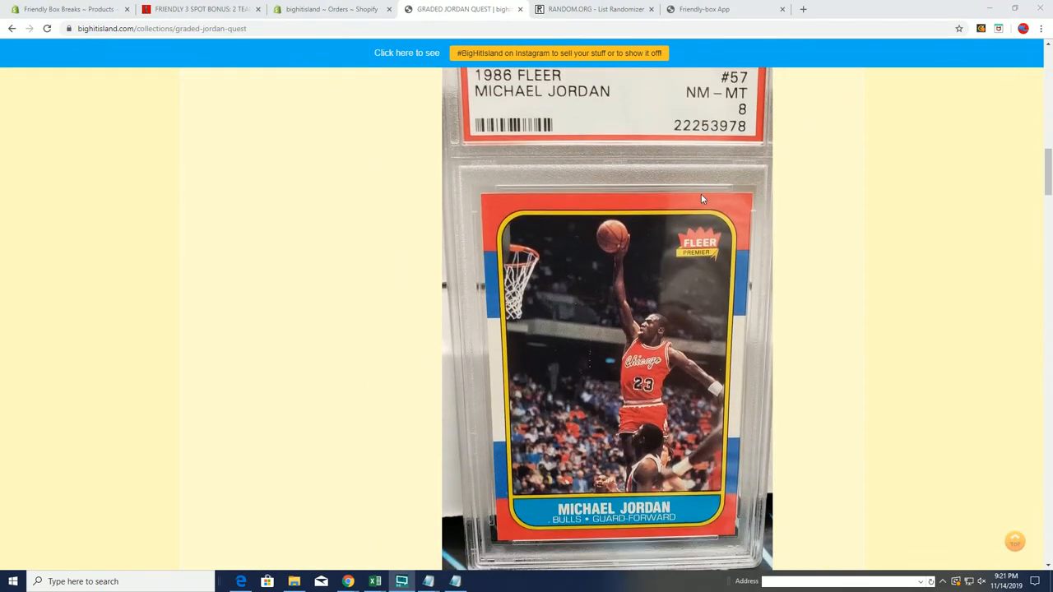
scroll("down", 3)
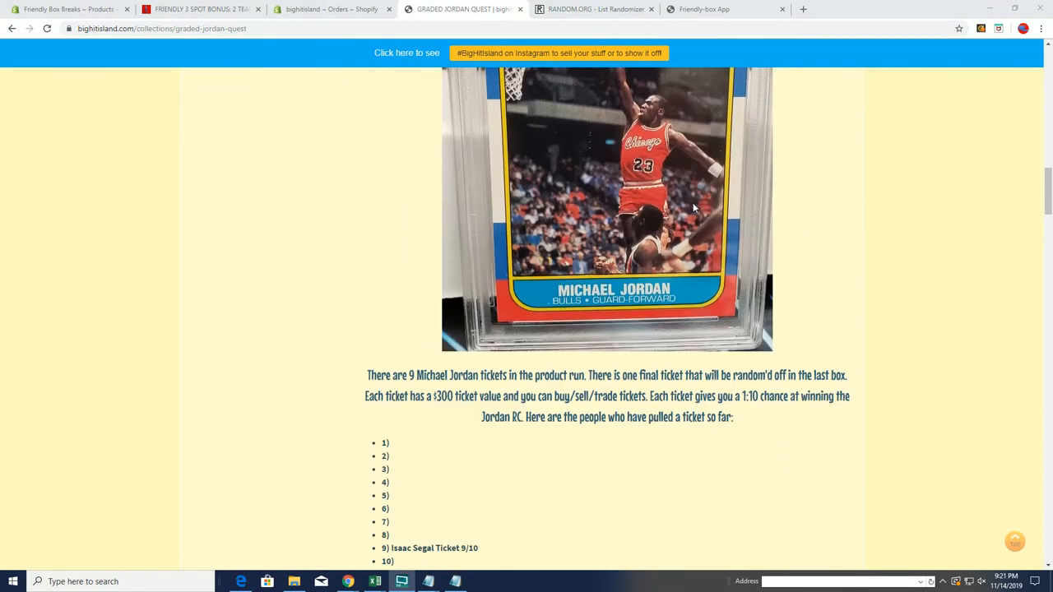
scroll("down", 3)
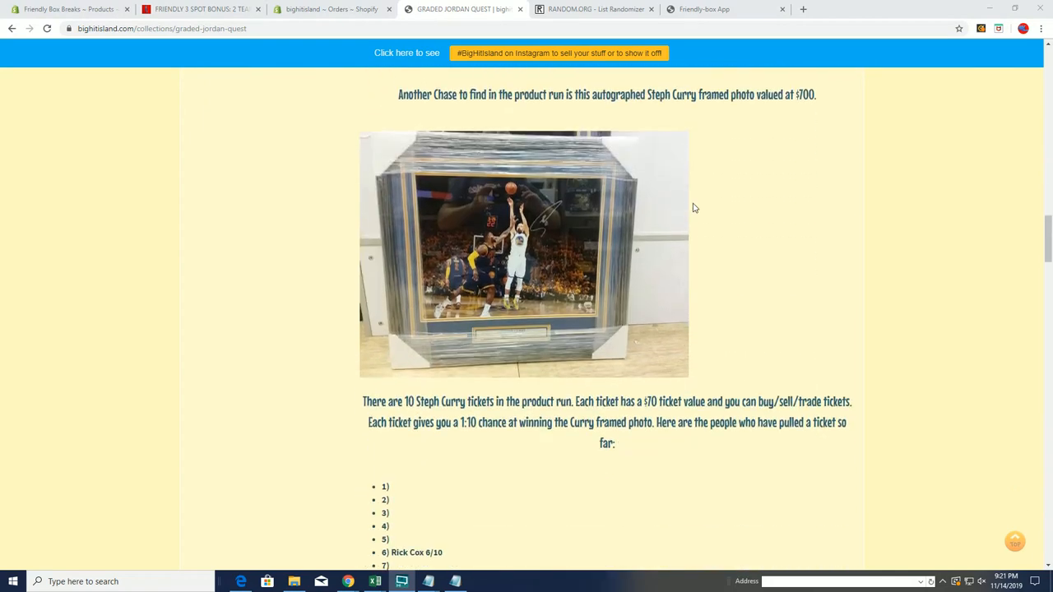
scroll("down", 3)
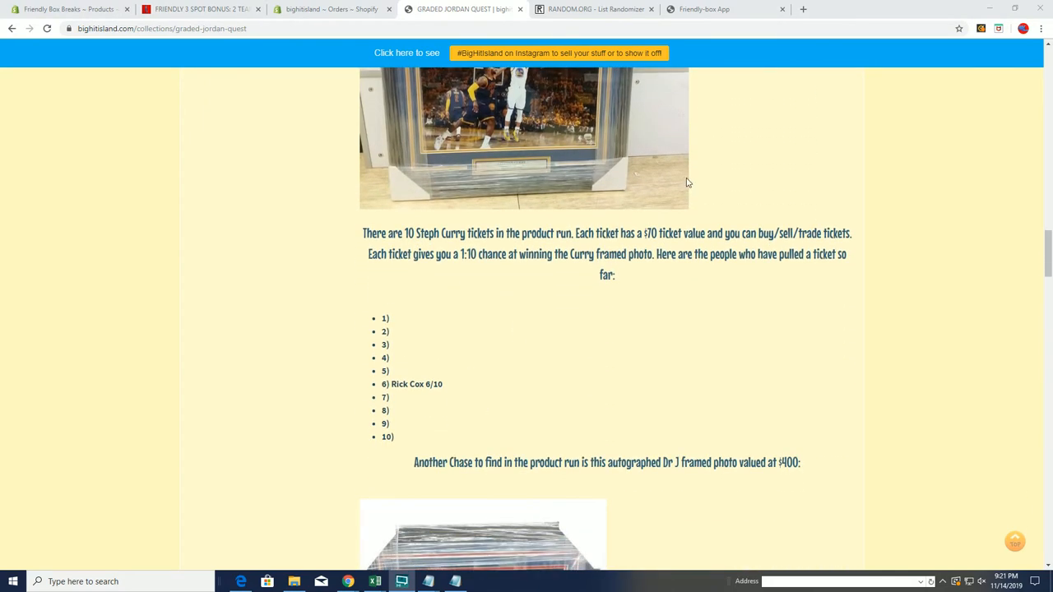
scroll("down", 3)
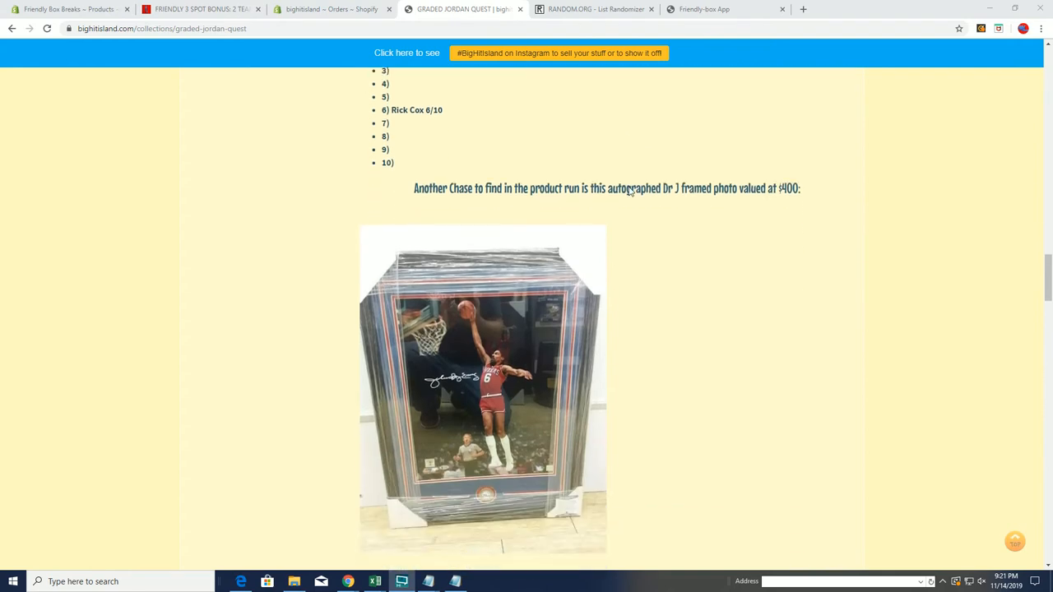
scroll("down", 3)
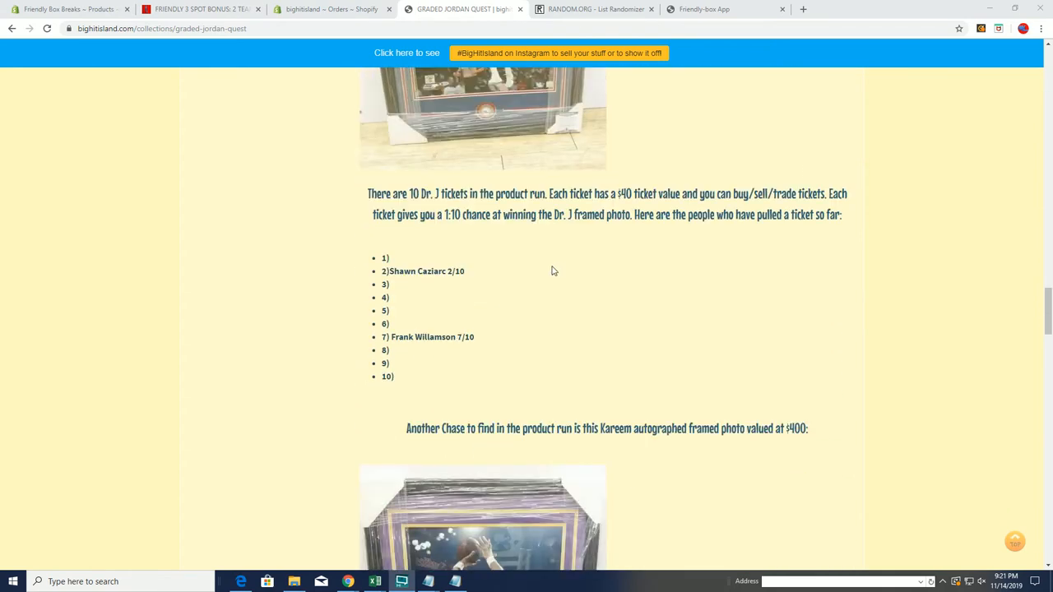
scroll("down", 3)
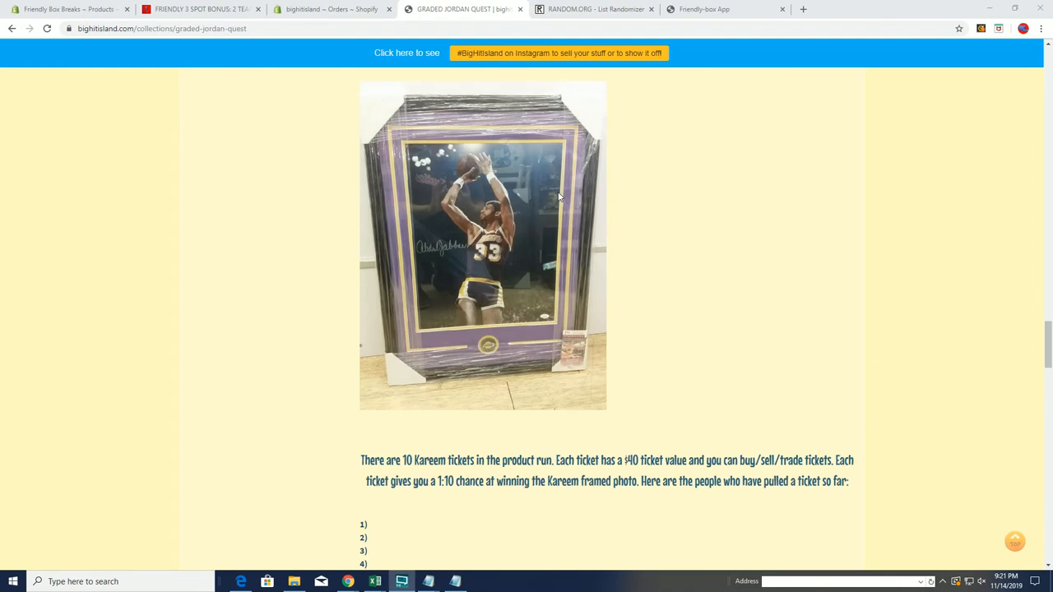
scroll("down", 3)
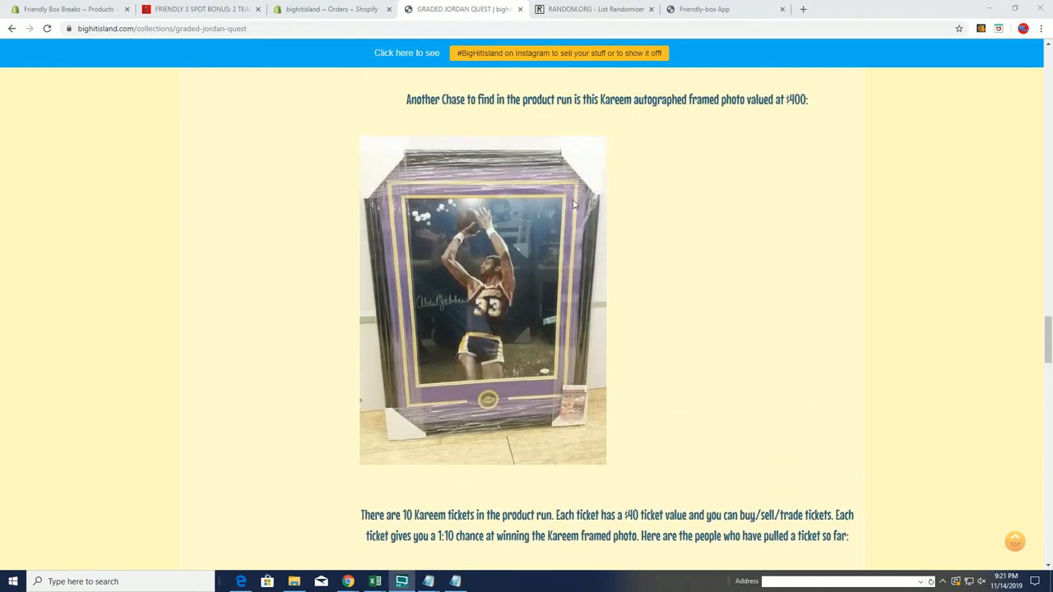
scroll("down", 3)
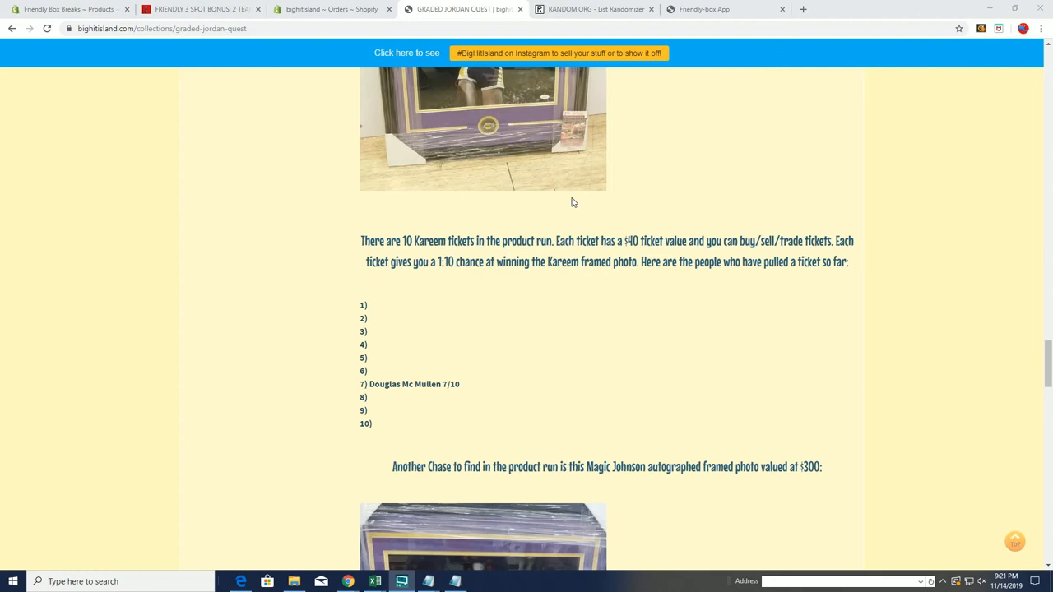
scroll("down", 3)
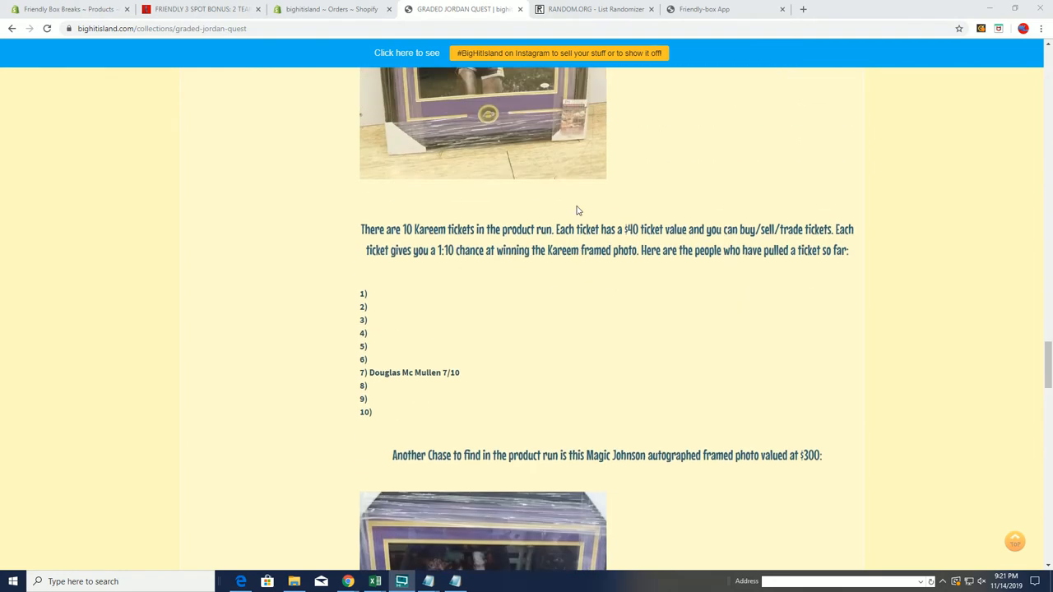
scroll("down", 3)
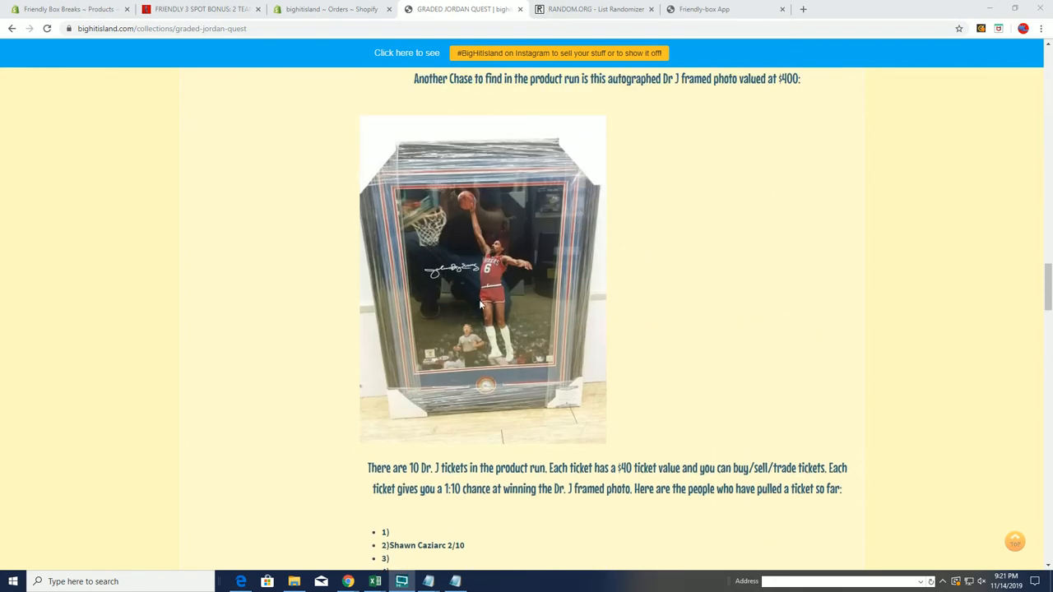
scroll("down", 3)
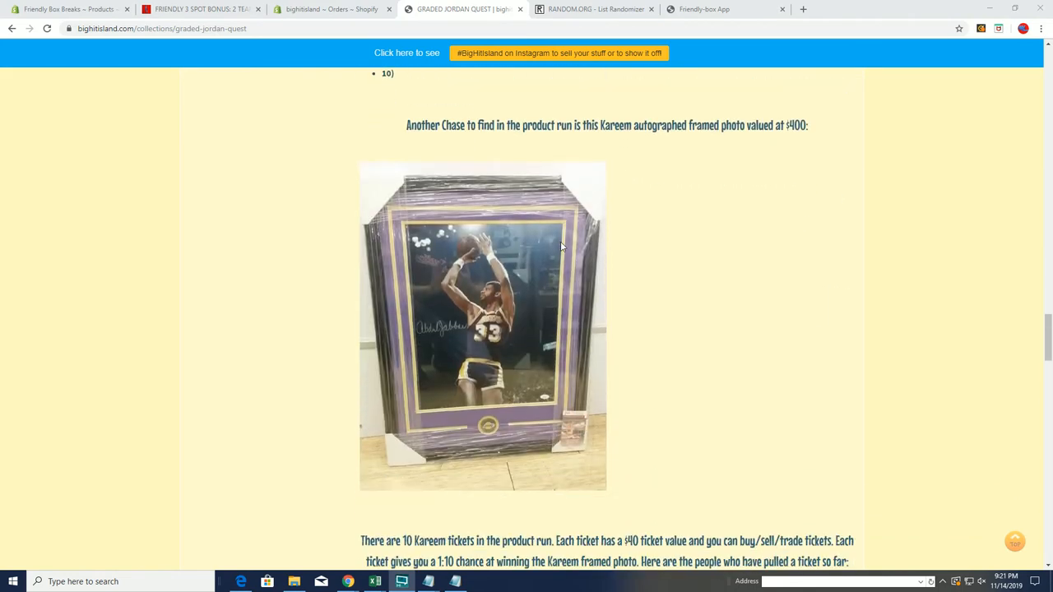
scroll("down", 3)
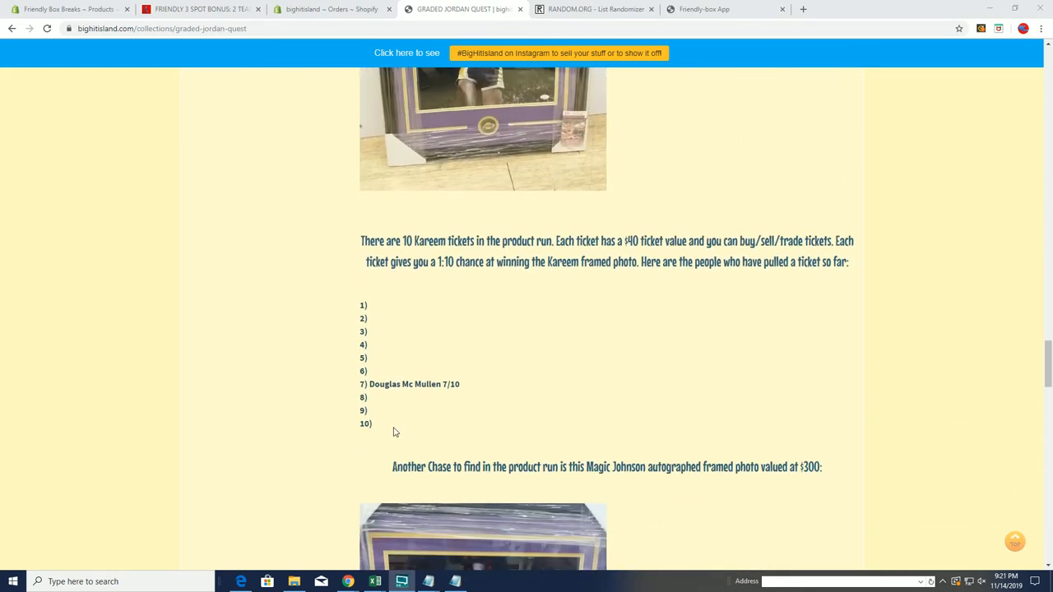
scroll("up", 3)
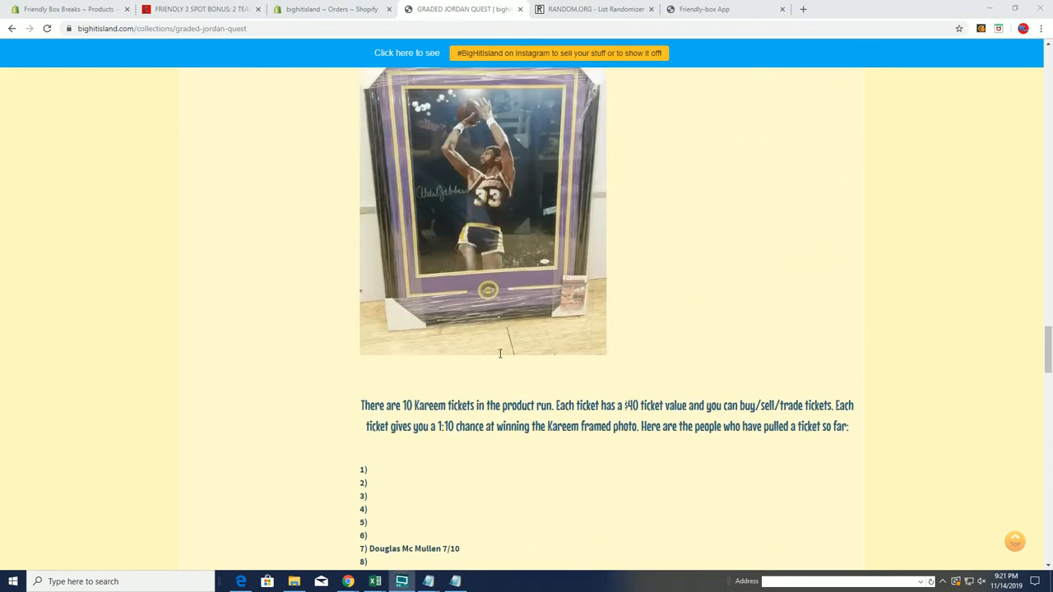
scroll("down", 3)
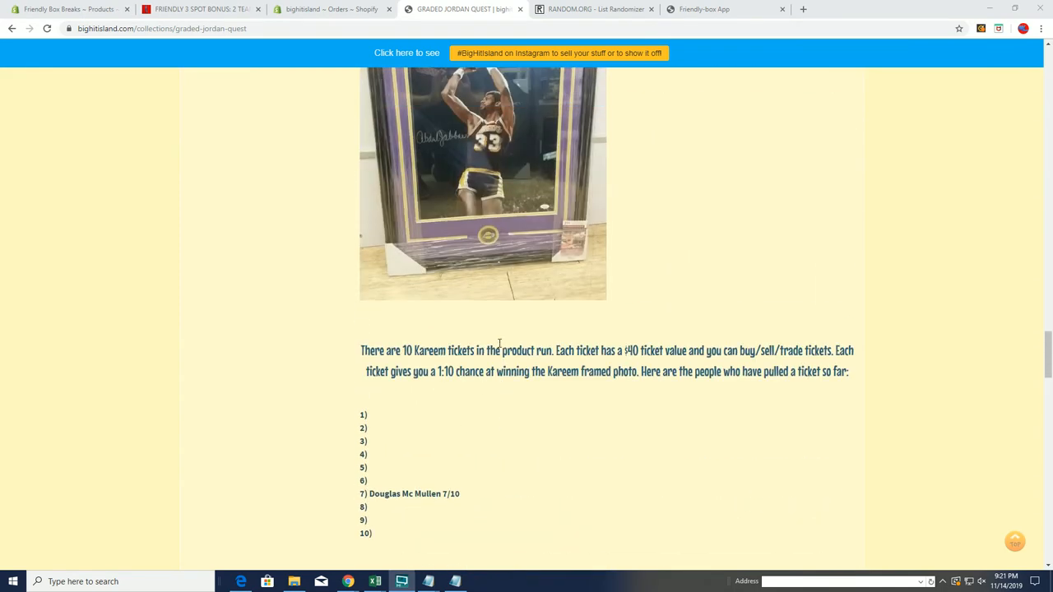
Randomize the new 19-name list seven times on the RANDOM.ORG tab.
left_click(594, 10)
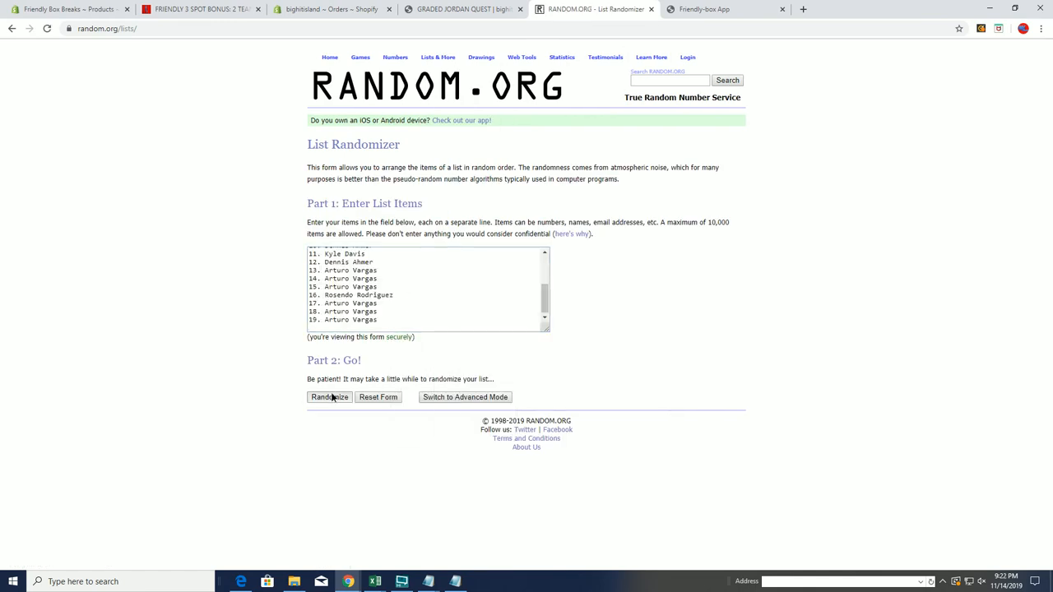
left_click(329, 396)
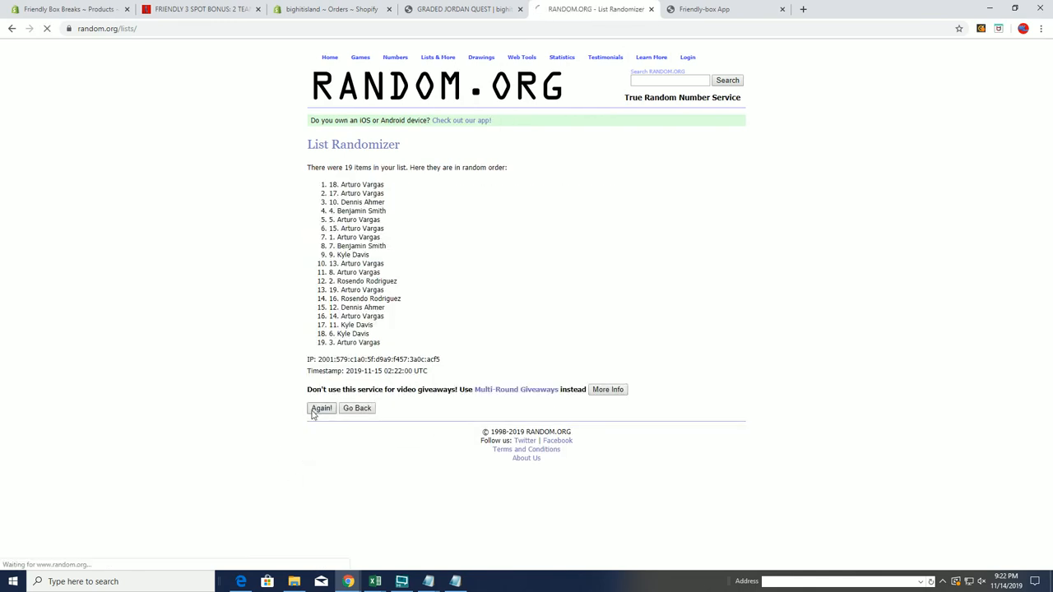
left_click(321, 408)
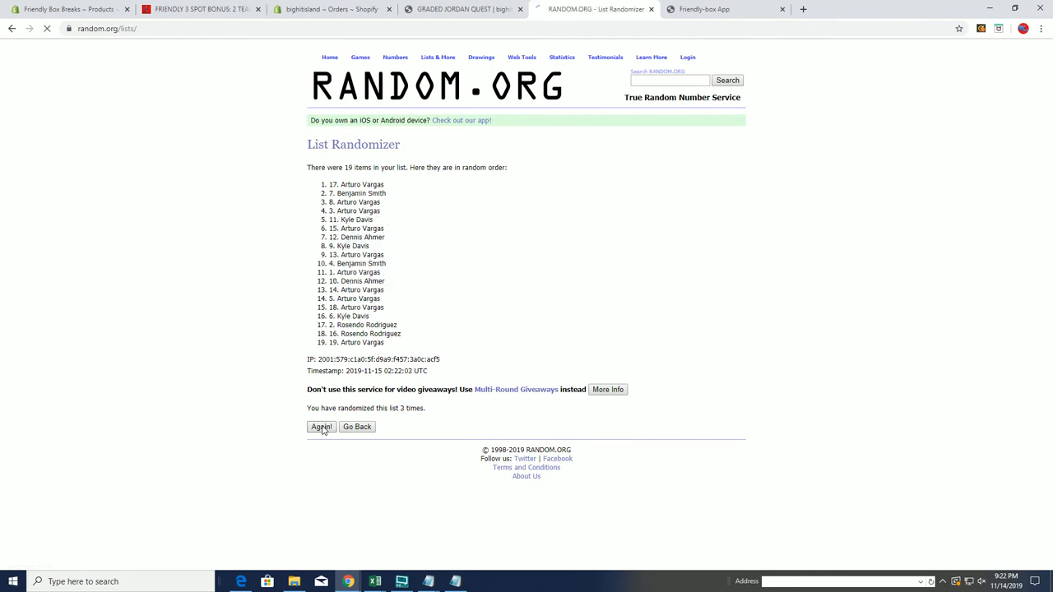
left_click(321, 428)
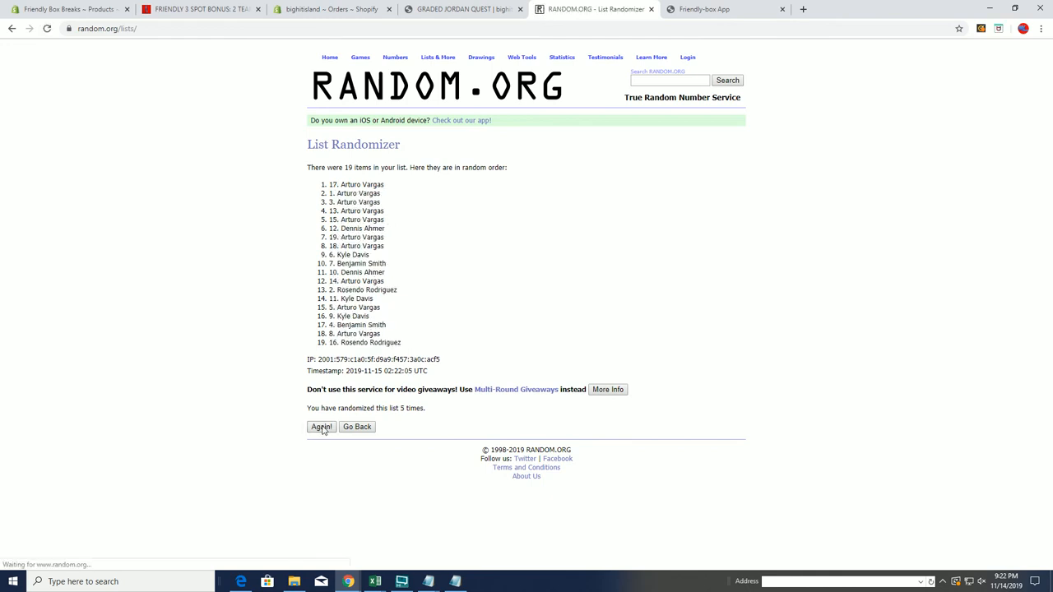
left_click(321, 428)
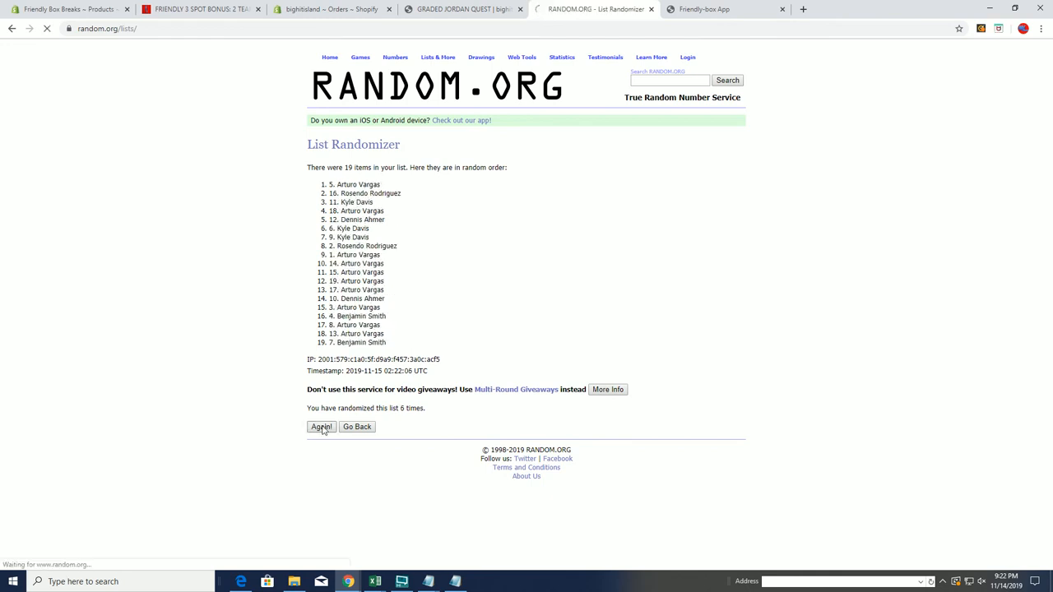
left_click(321, 426)
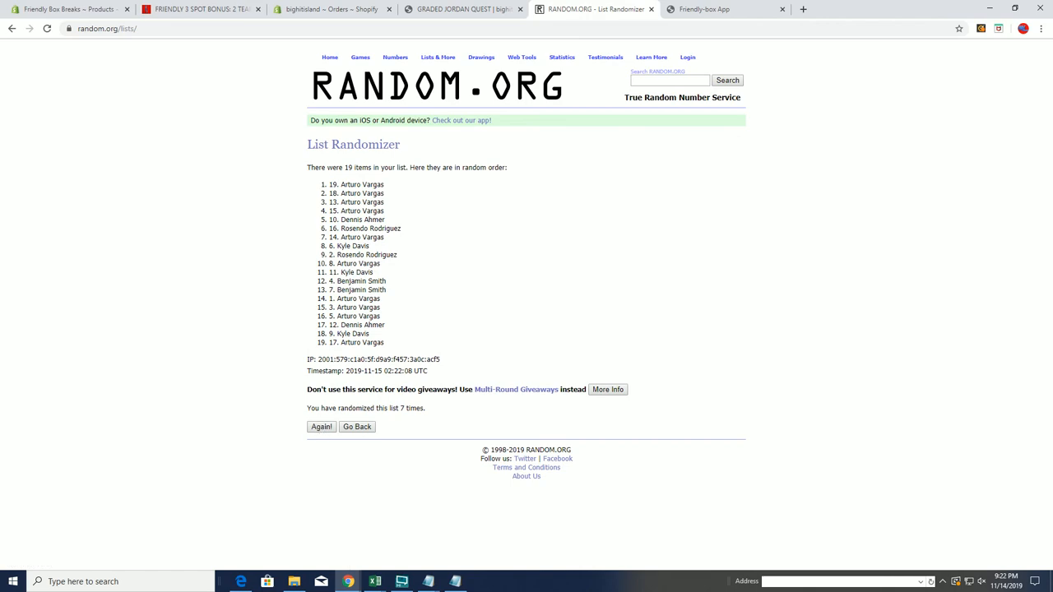